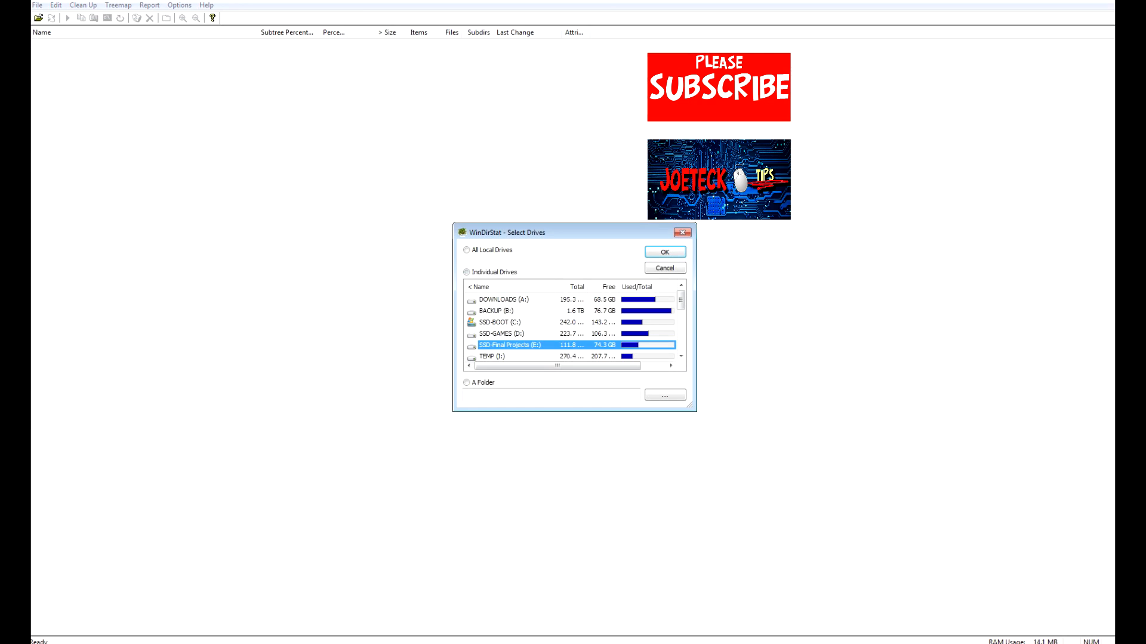
Step: Switch the drive selector to individual drives and choose SSD-Final Projects (E:)
{"action": "left_click", "coordinate": [467, 272]}
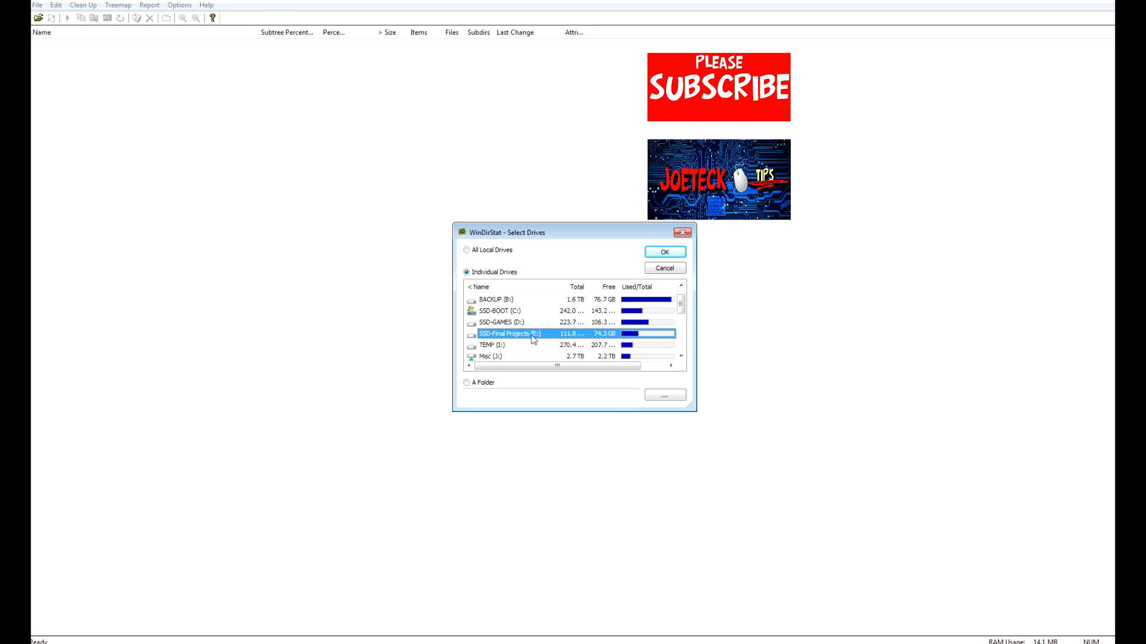
{"action": "left_click", "coordinate": [663, 252]}
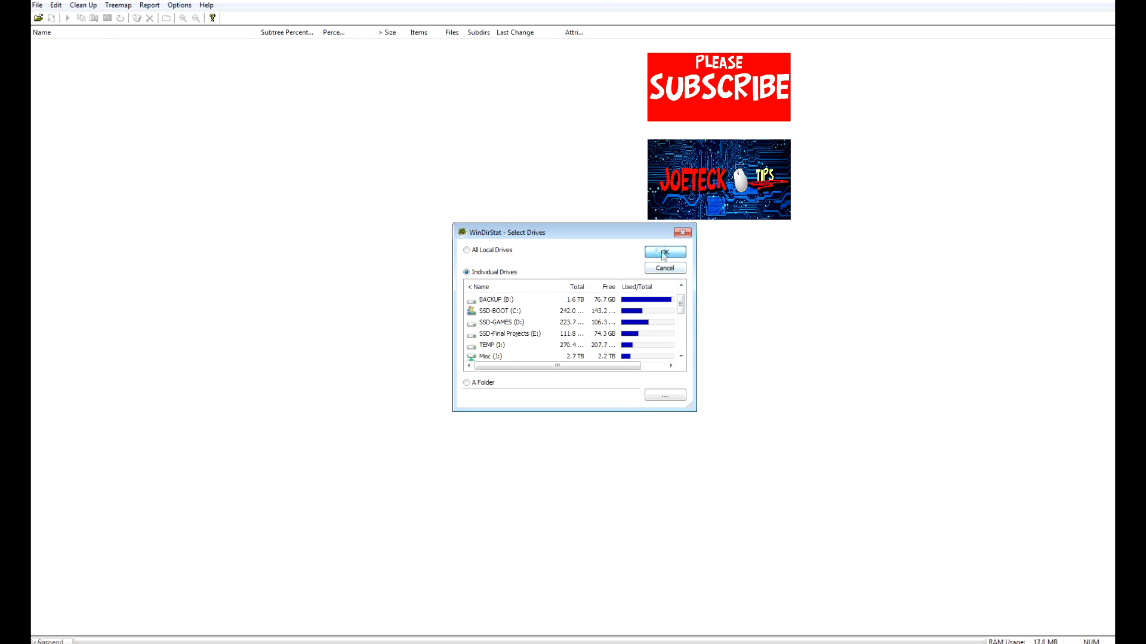
Step: Scan drive E and inspect its largest video blocks, including the big blue file and red mp4
{"action": "left_click", "coordinate": [663, 251]}
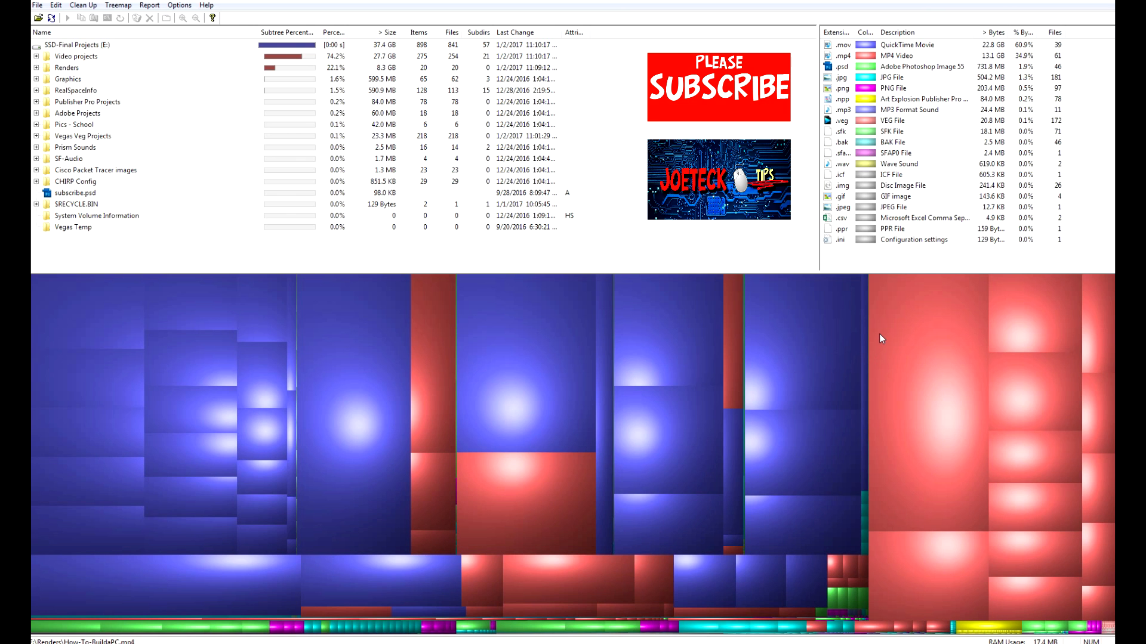
{"action": "mouse_move", "coordinate": [334, 356]}
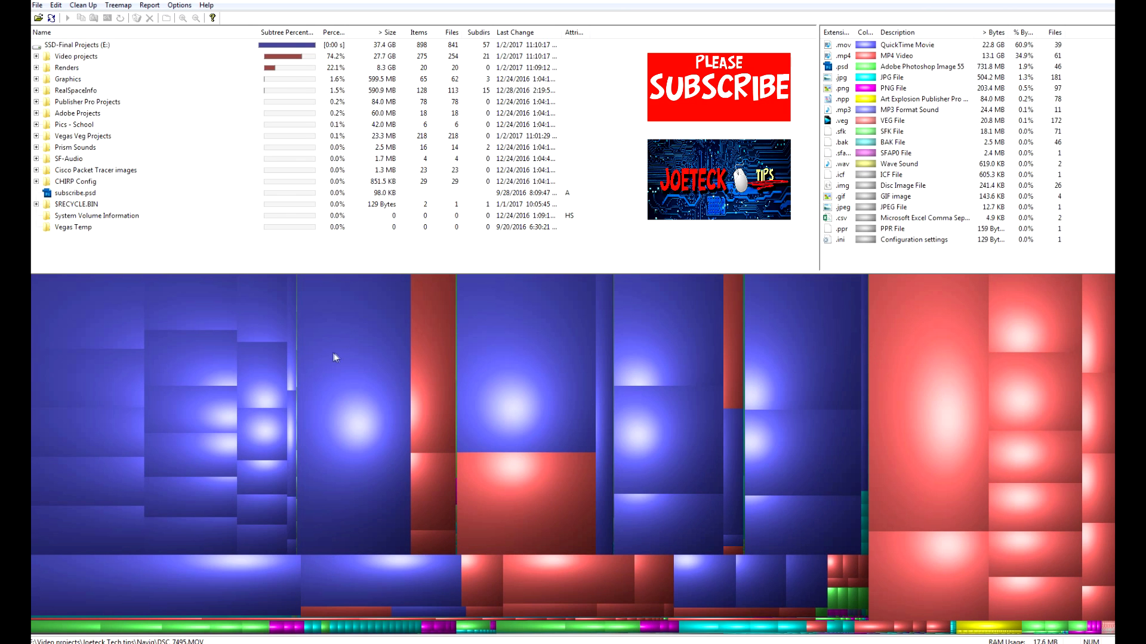
{"action": "left_click", "coordinate": [350, 410]}
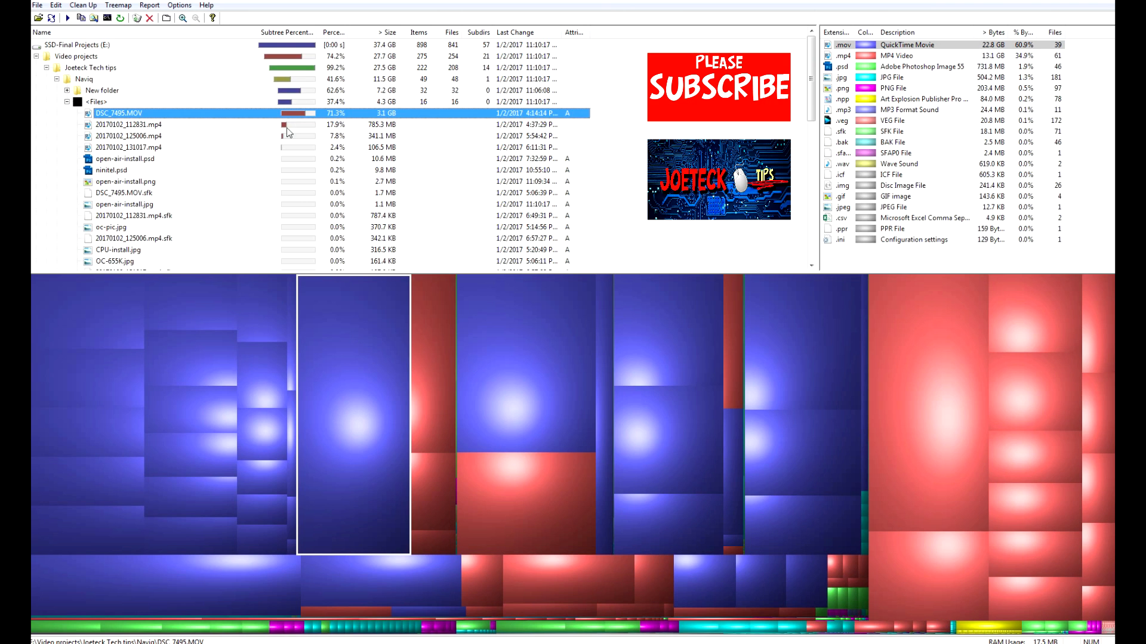
{"action": "mouse_move", "coordinate": [341, 122]}
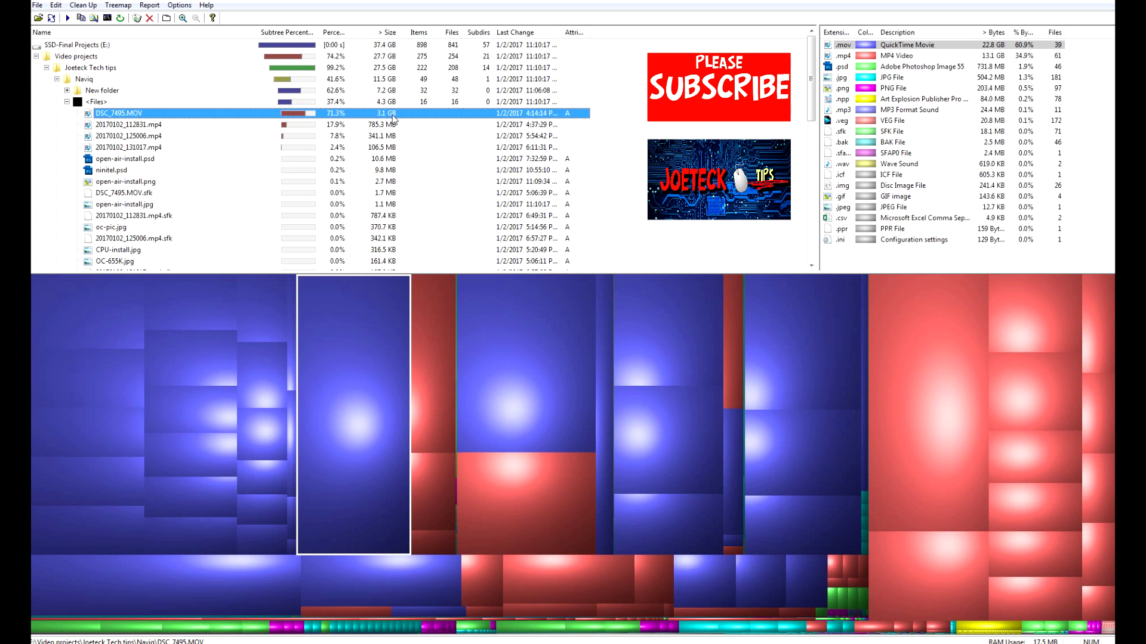
{"action": "left_click", "coordinate": [67, 90]}
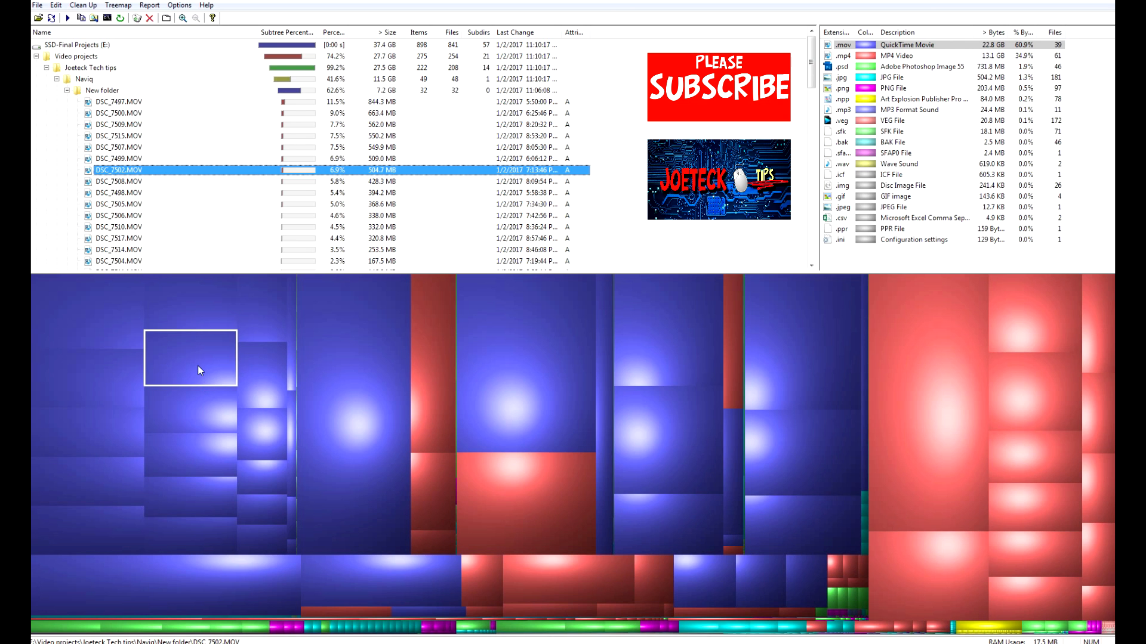
{"action": "mouse_move", "coordinate": [379, 210]}
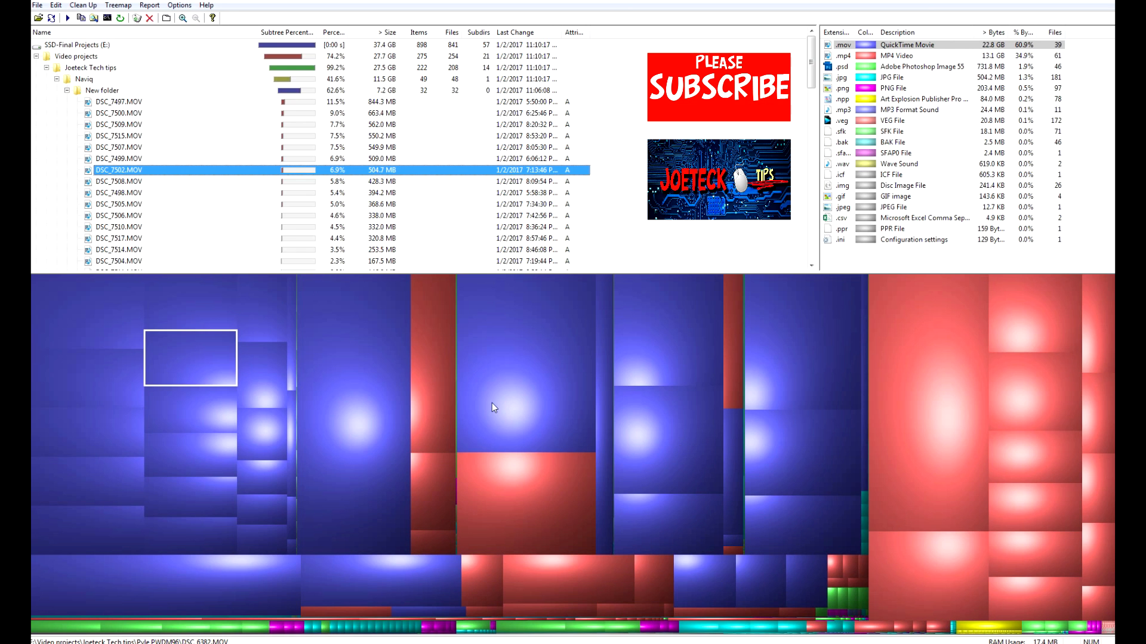
{"action": "left_click", "coordinate": [525, 503]}
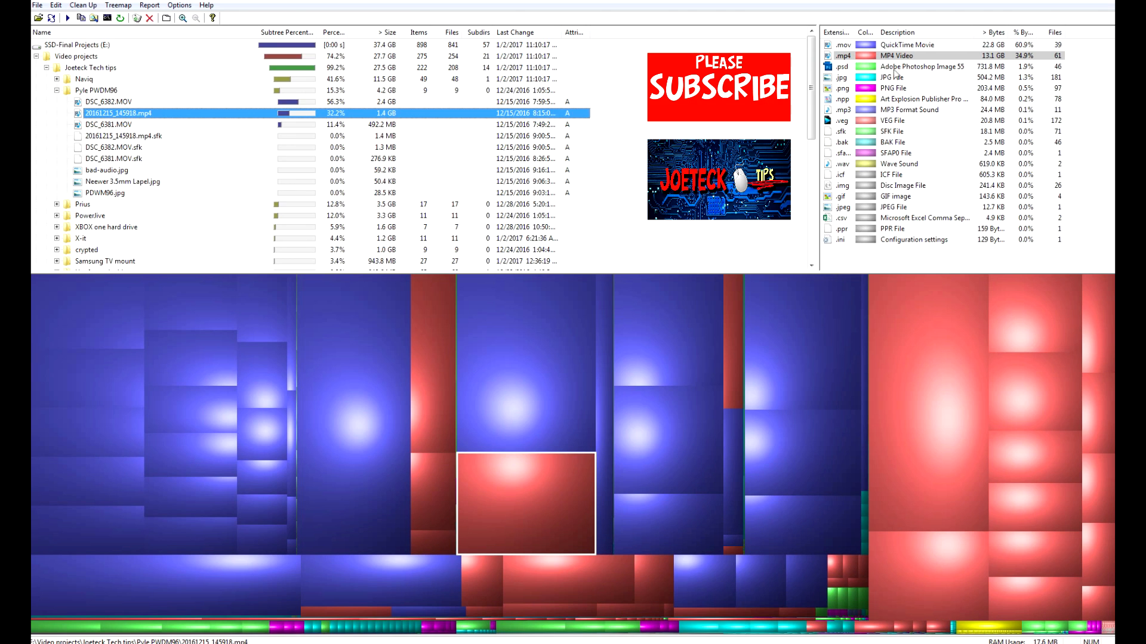
{"action": "mouse_move", "coordinate": [894, 73]}
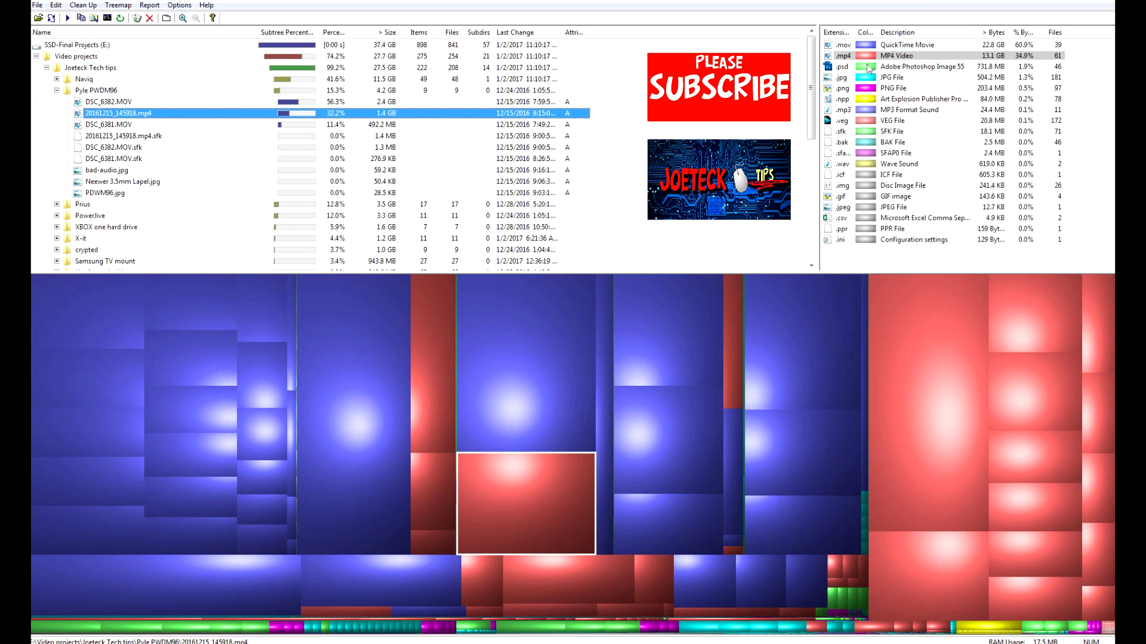
{"action": "mouse_move", "coordinate": [892, 53]}
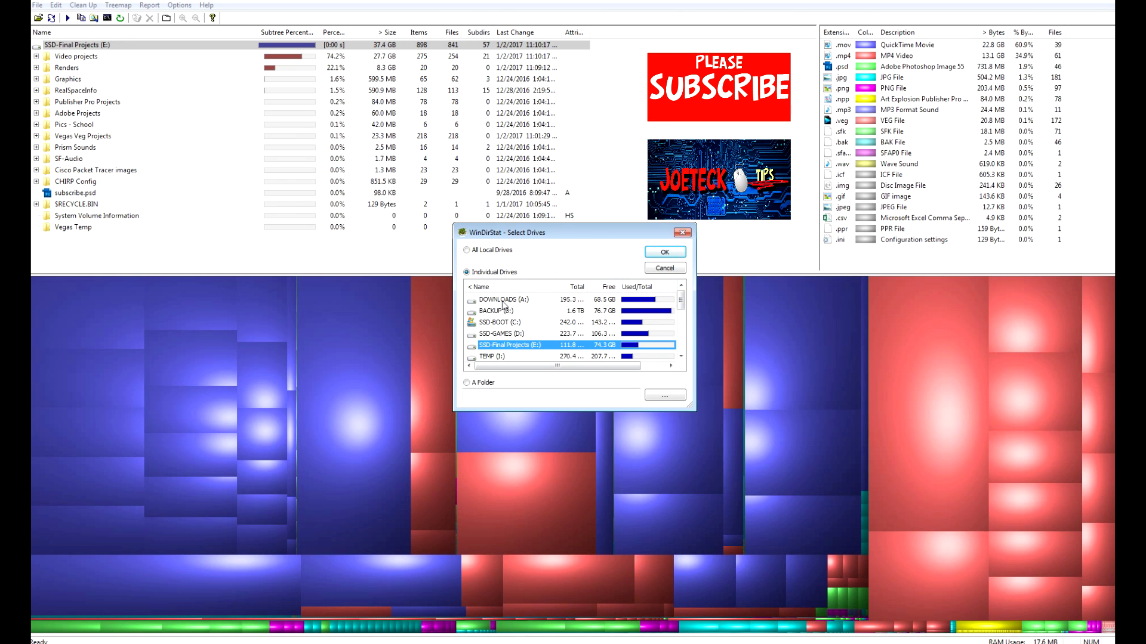
Step: Change the selection to SSD-BOOT (C:) and start scanning it
{"action": "left_click", "coordinate": [503, 310]}
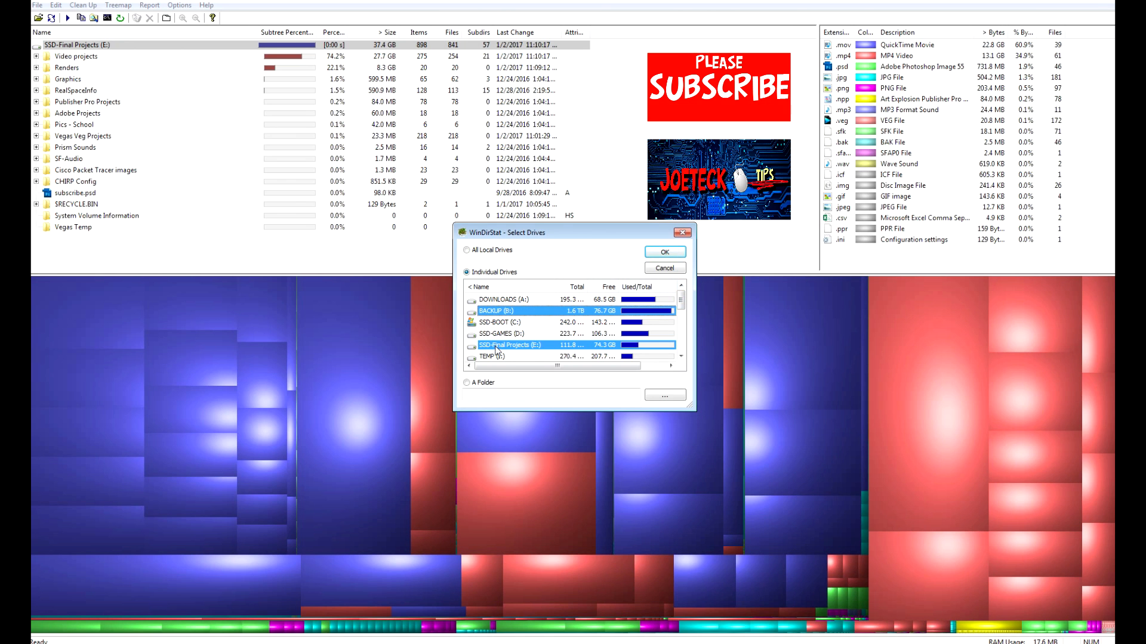
{"action": "left_click", "coordinate": [512, 322]}
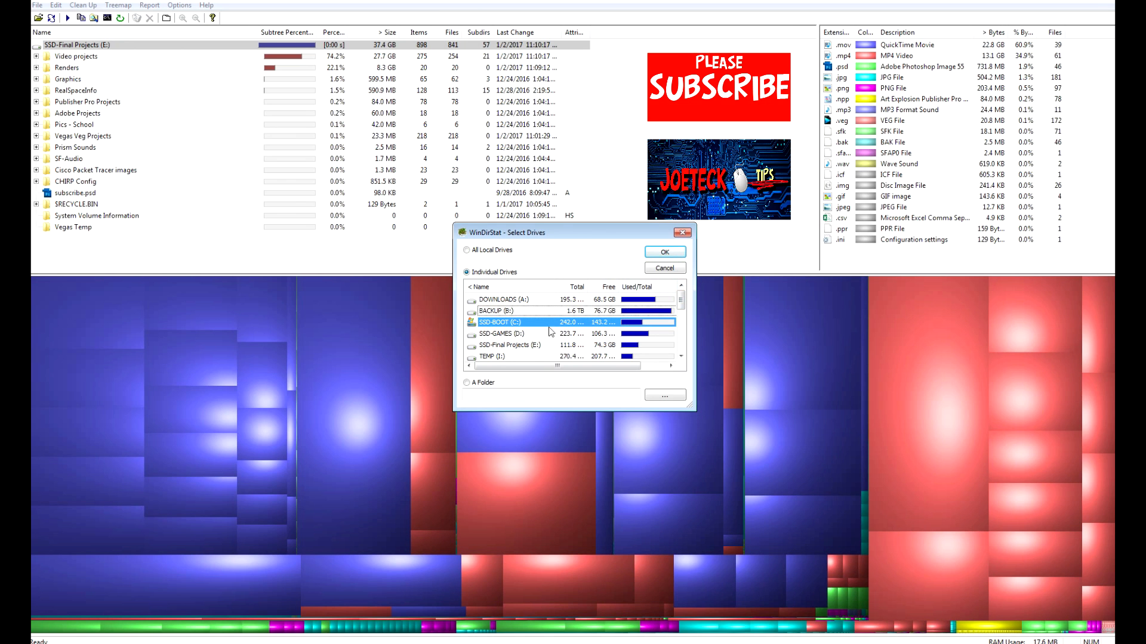
{"action": "left_click", "coordinate": [663, 252]}
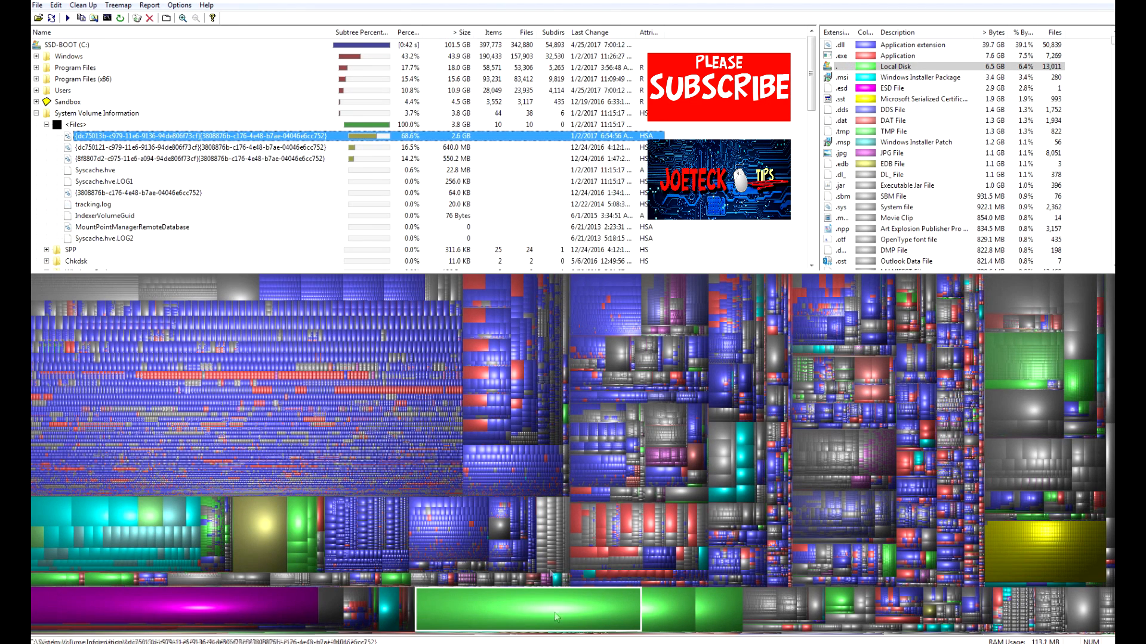
{"action": "mouse_move", "coordinate": [106, 120]}
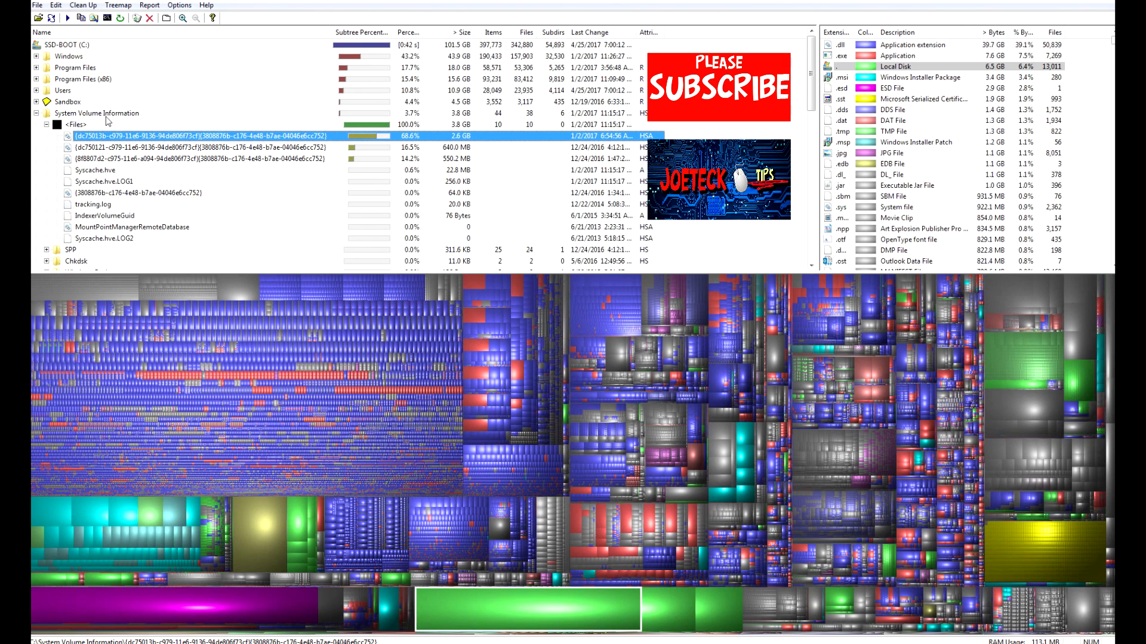
{"action": "mouse_move", "coordinate": [240, 155]}
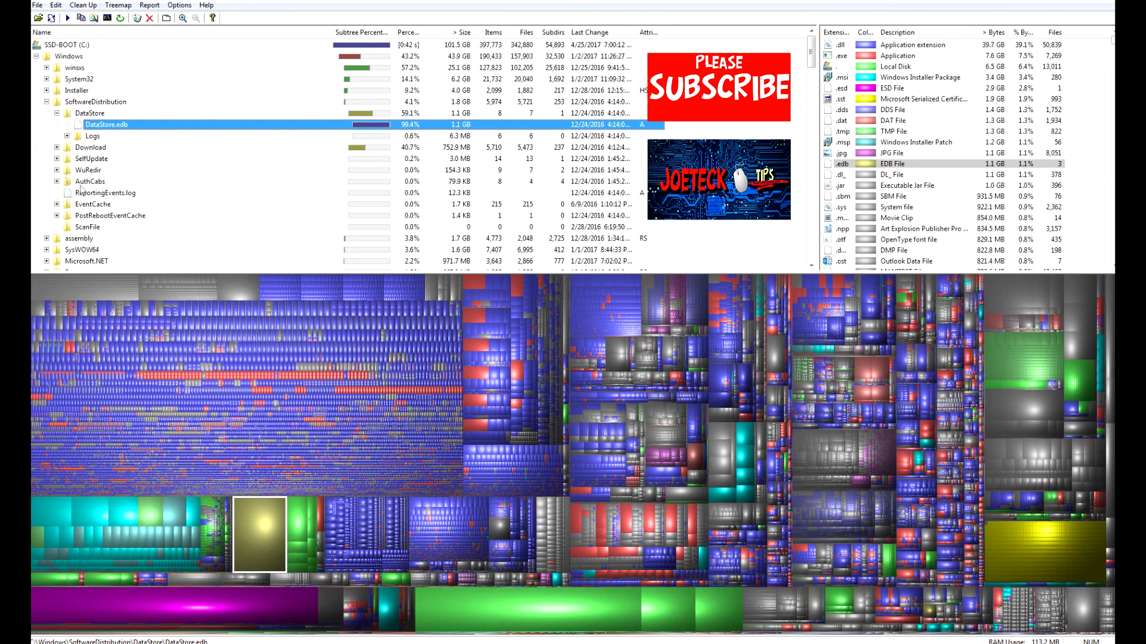
Step: Inspect another large block of the C: treemap to reveal its file in the tree
{"action": "left_click", "coordinate": [121, 512]}
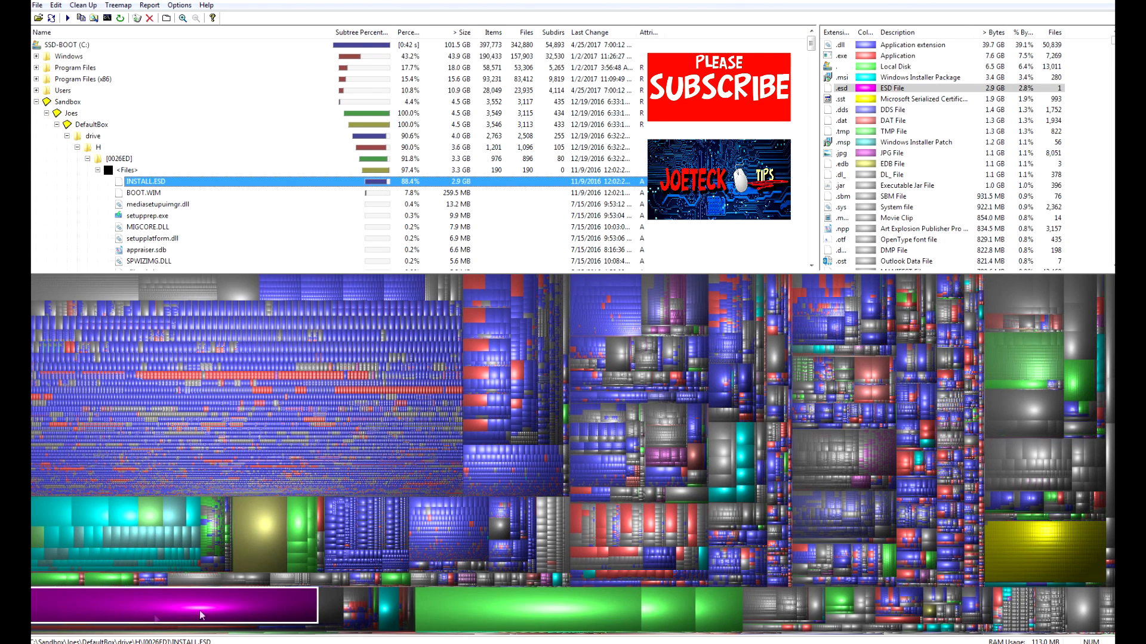
{"action": "mouse_move", "coordinate": [1019, 544]}
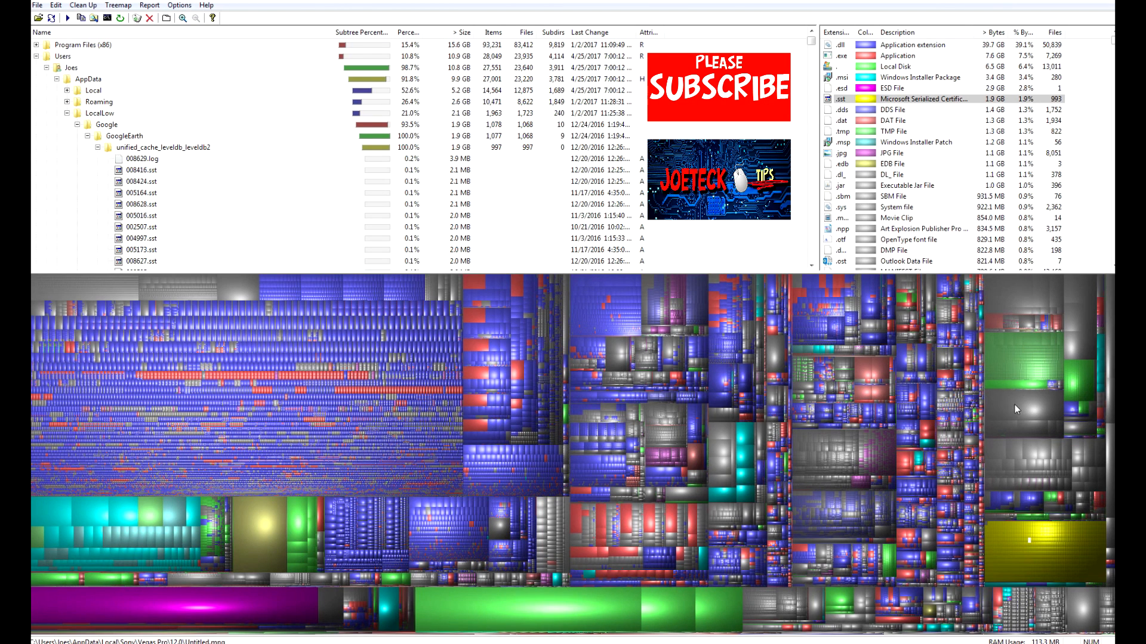
Step: Reveal the CamRecorder crash dumps in Camtasia Studio's CrashDumps folder and select the first one
{"action": "left_click", "coordinate": [1023, 405]}
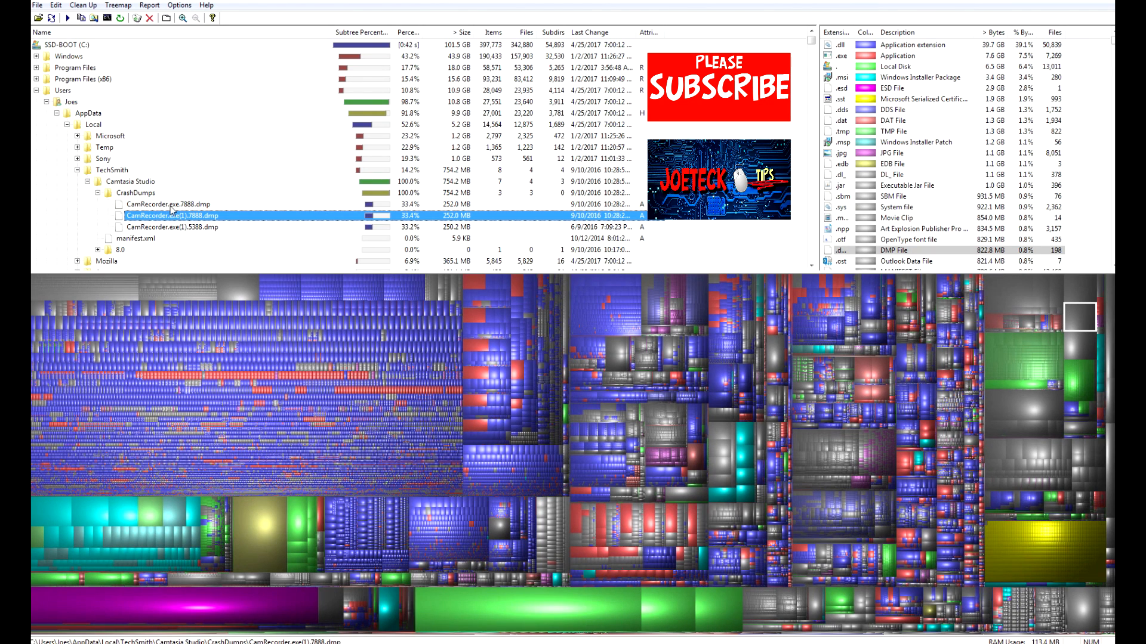
{"action": "left_click", "coordinate": [175, 227]}
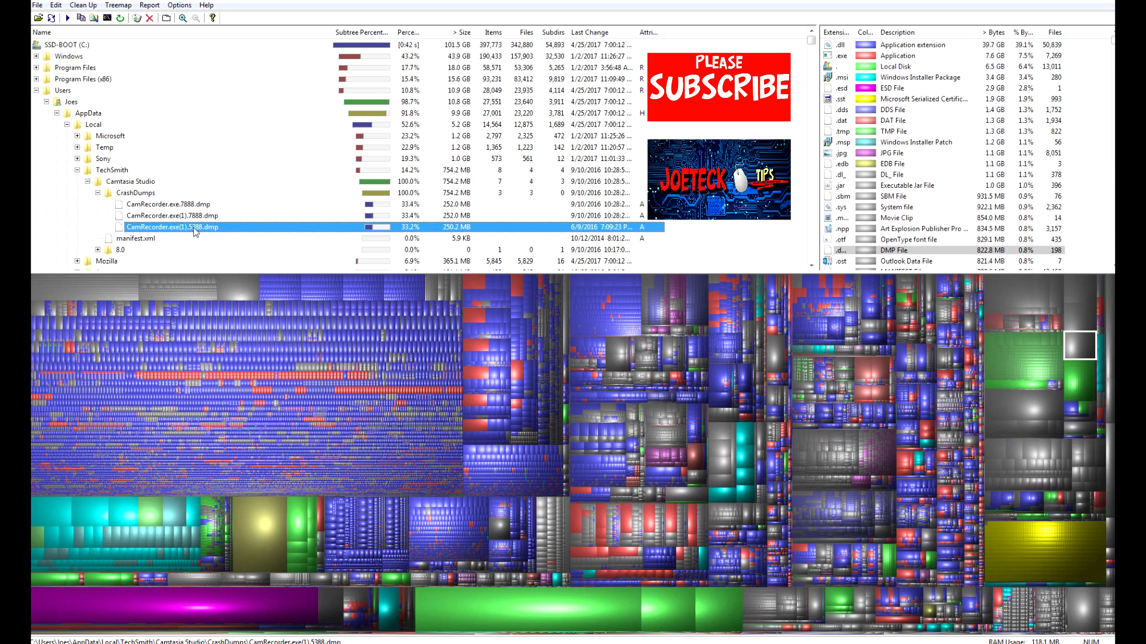
{"action": "left_click", "coordinate": [176, 204]}
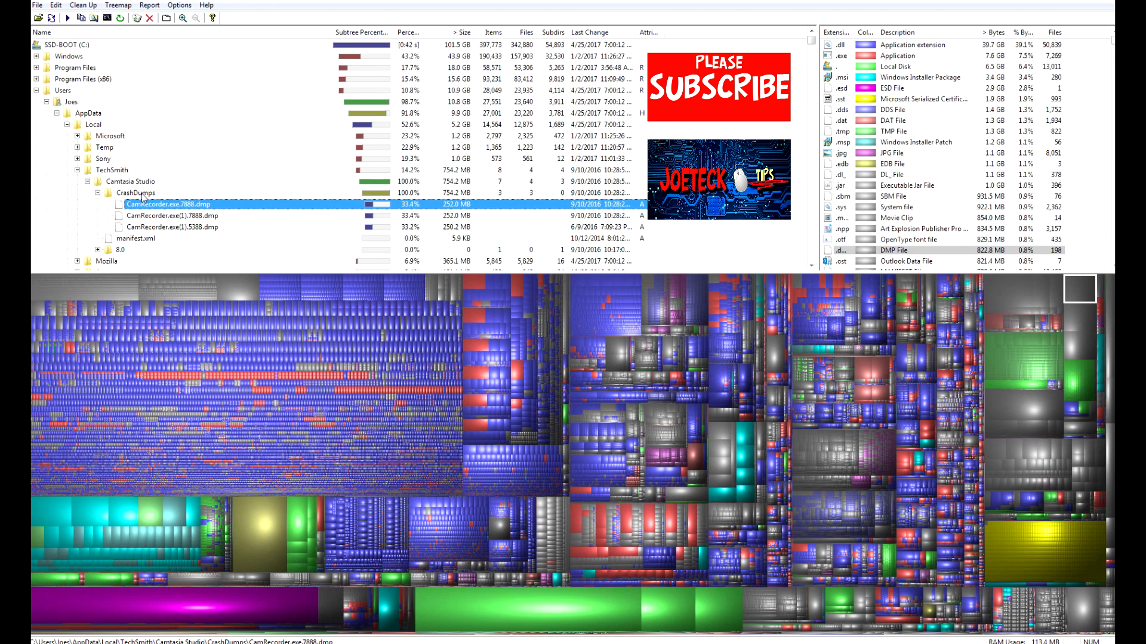
{"action": "left_click", "coordinate": [136, 194]}
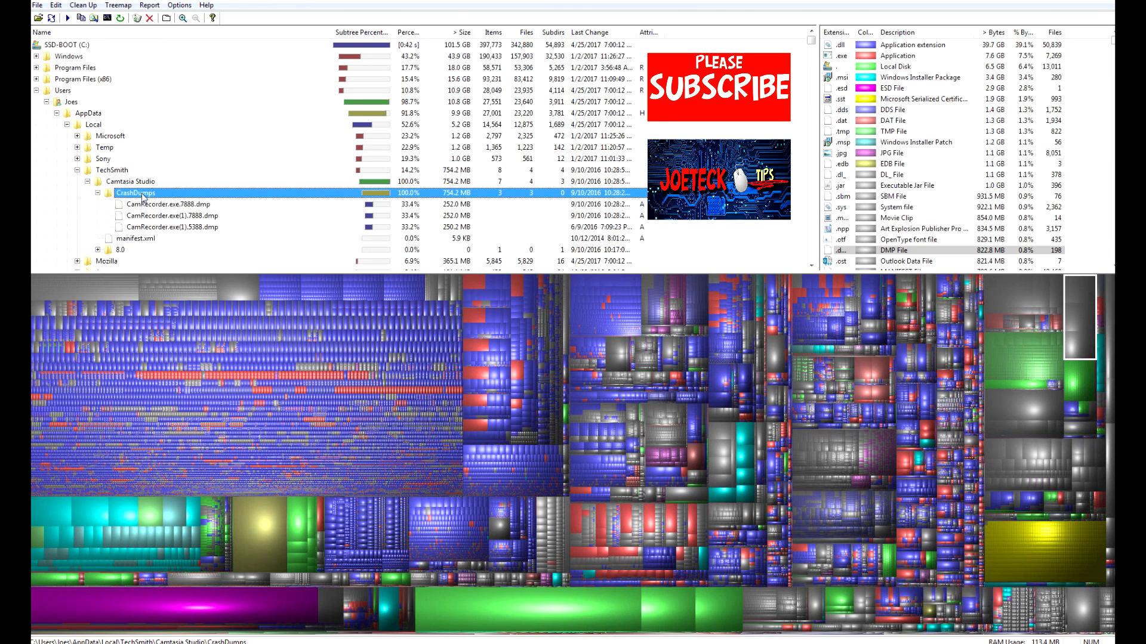
{"action": "left_click", "coordinate": [171, 204]}
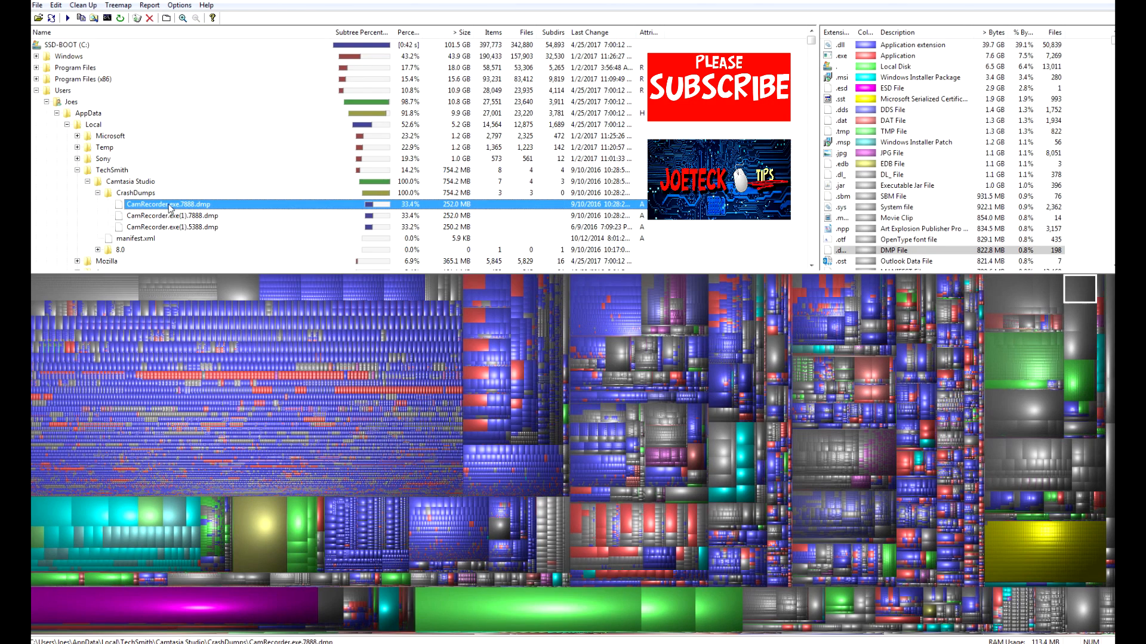
Step: Delete each CamRecorder .dmp file with Delete (no way to undelete!) and confirm Yes
{"action": "right_click", "coordinate": [168, 204]}
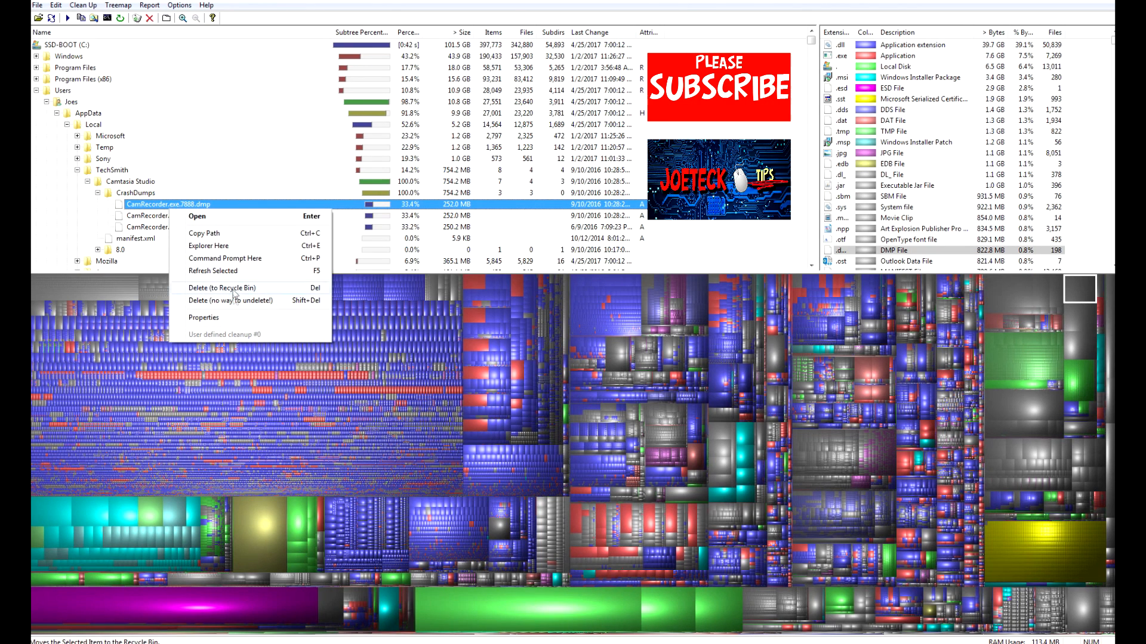
{"action": "mouse_move", "coordinate": [234, 301]}
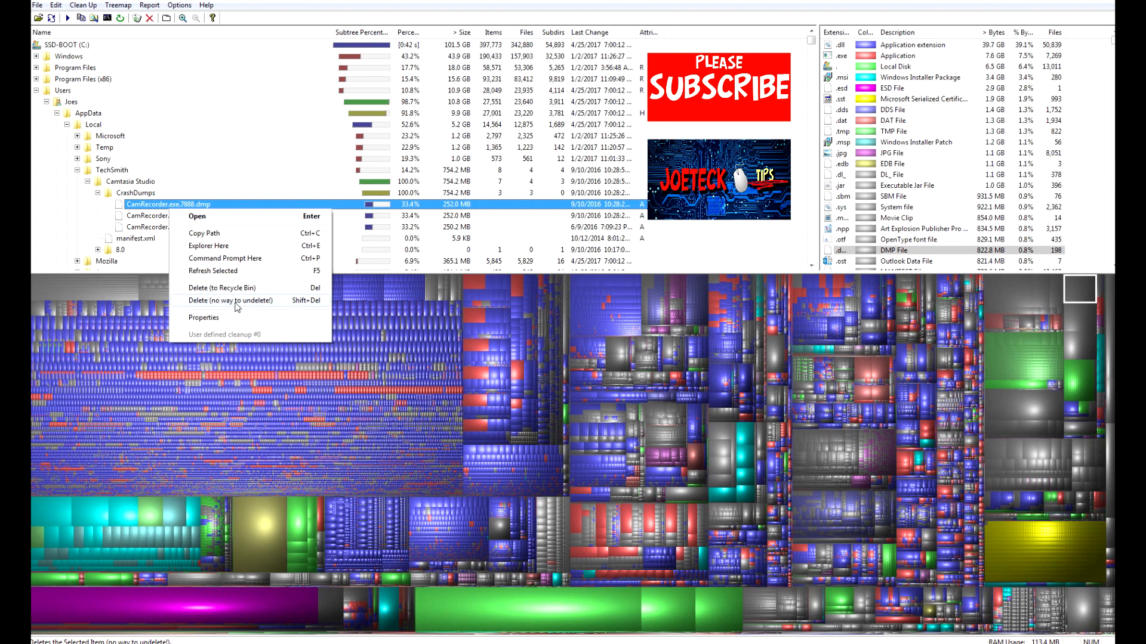
{"action": "left_click", "coordinate": [234, 300]}
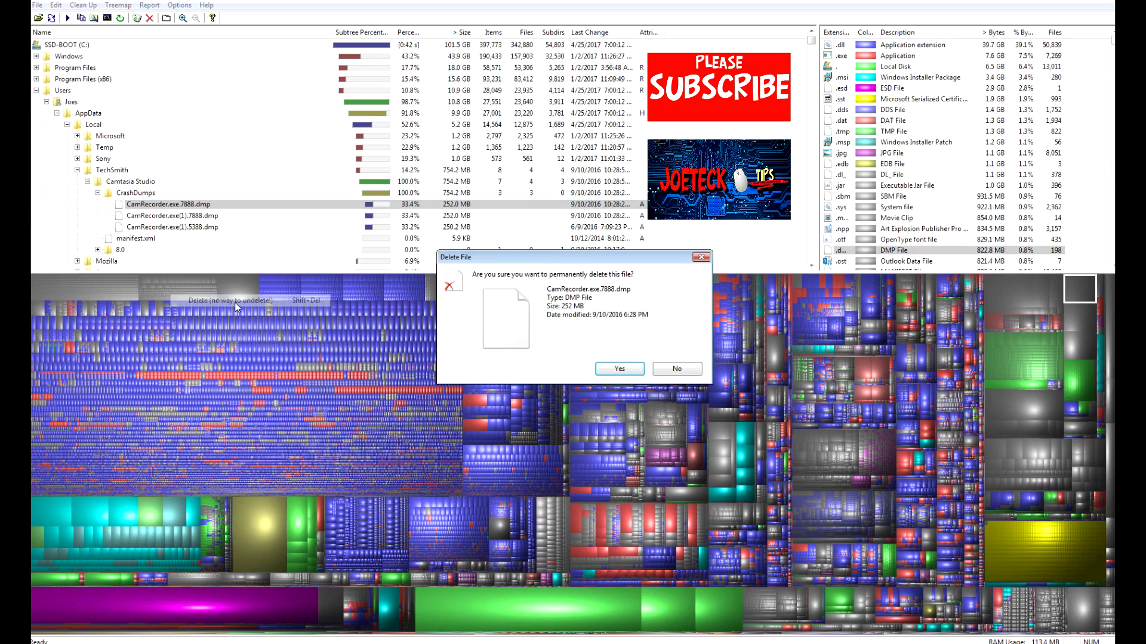
{"action": "left_click", "coordinate": [619, 368]}
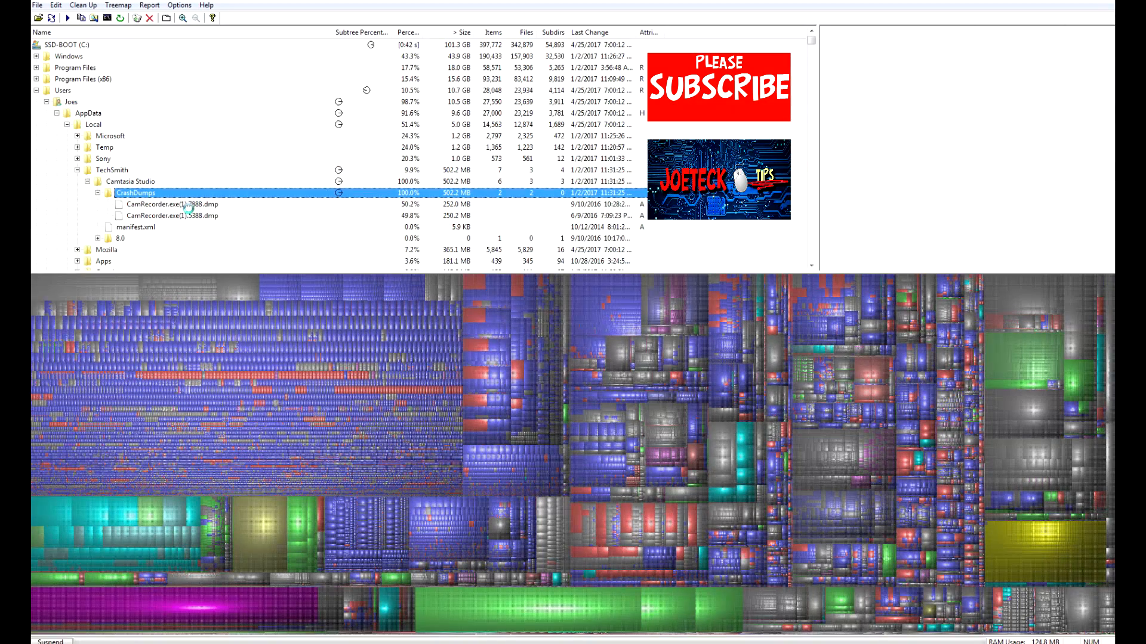
{"action": "right_click", "coordinate": [168, 204]}
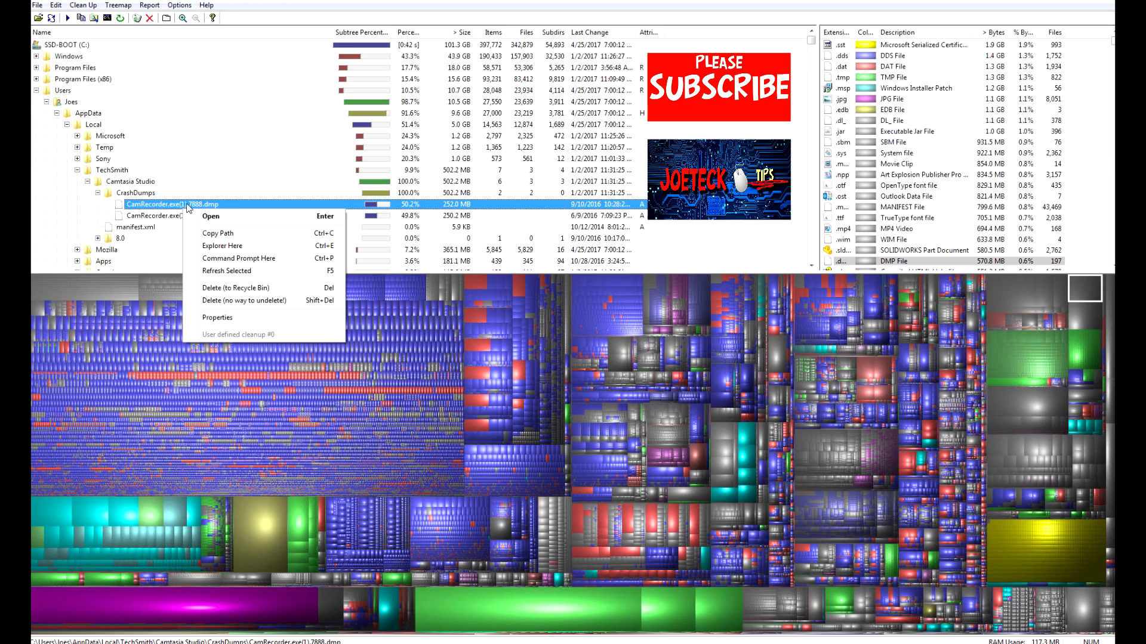
{"action": "left_click", "coordinate": [239, 288]}
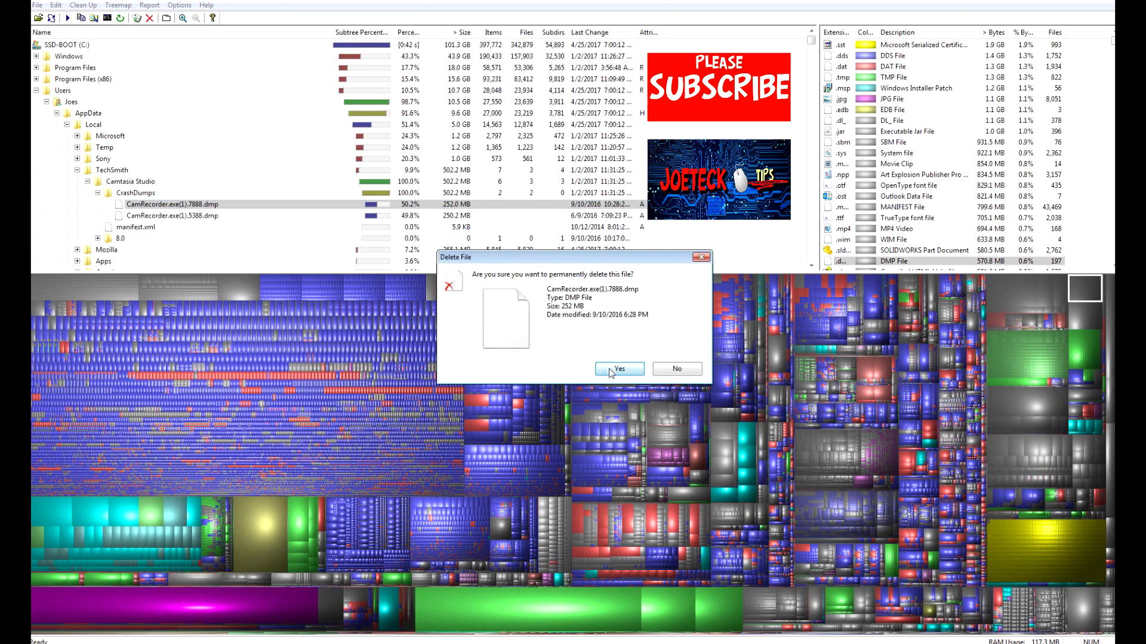
{"action": "left_click", "coordinate": [617, 369]}
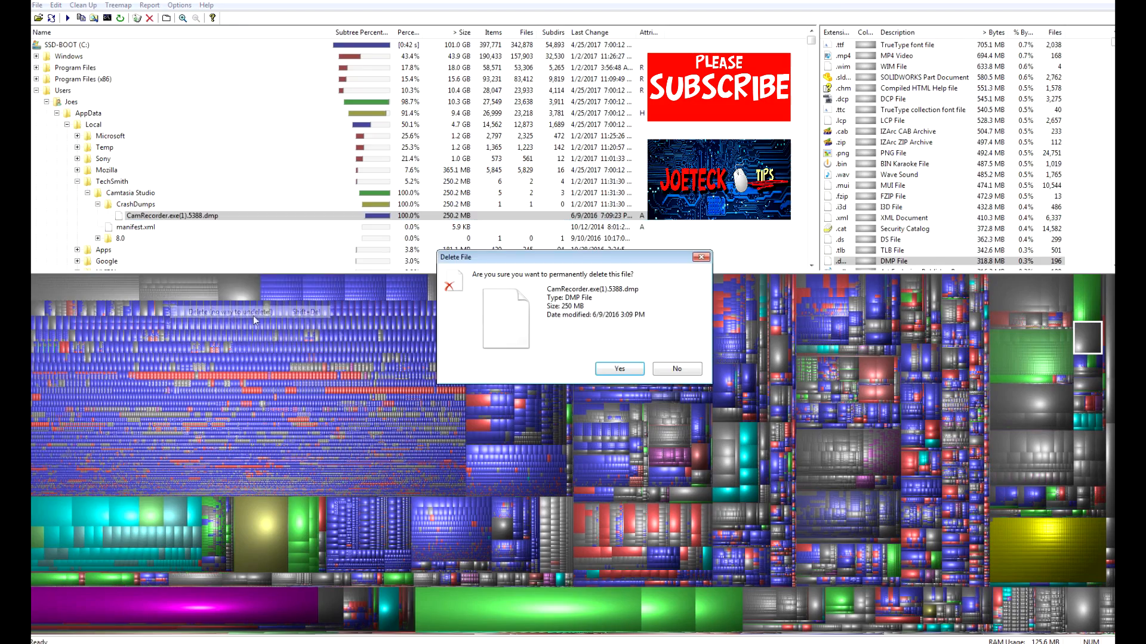
{"action": "left_click", "coordinate": [619, 369]}
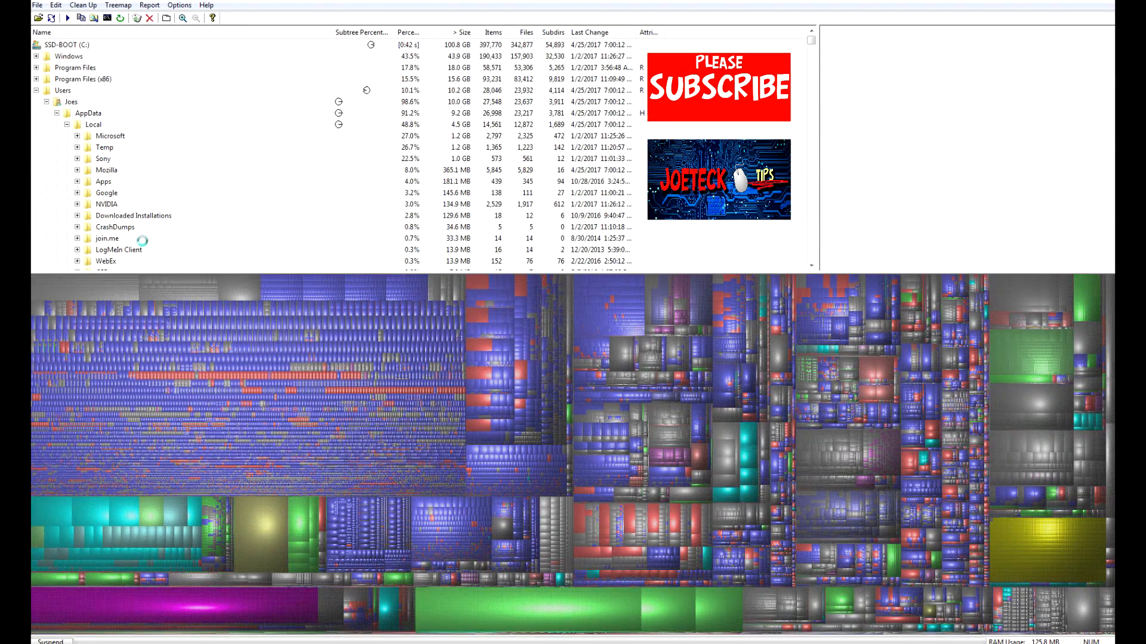